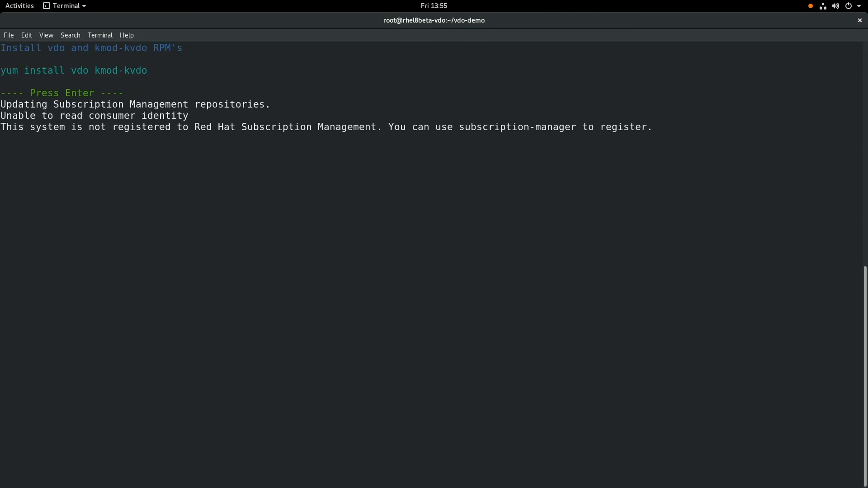
Advance the demo to confirm vdo and kmod-kvdo installed and list the 109 kernel tarballs
key(Return)
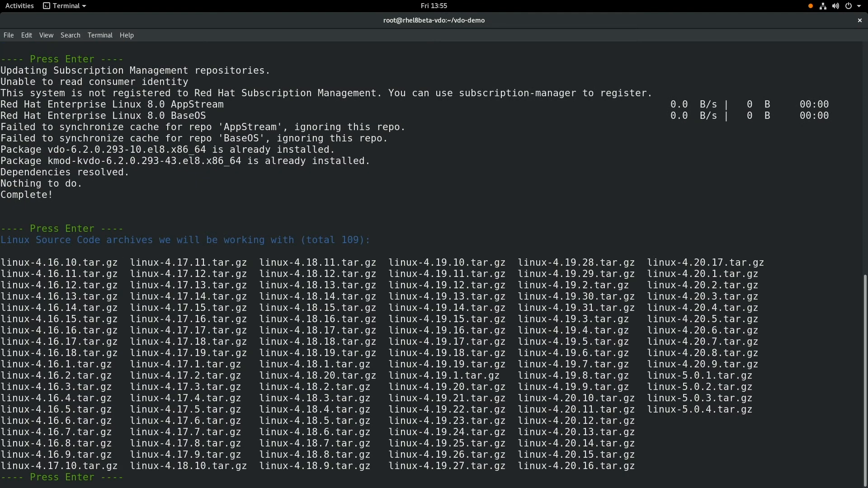
mouse_move(186, 249)
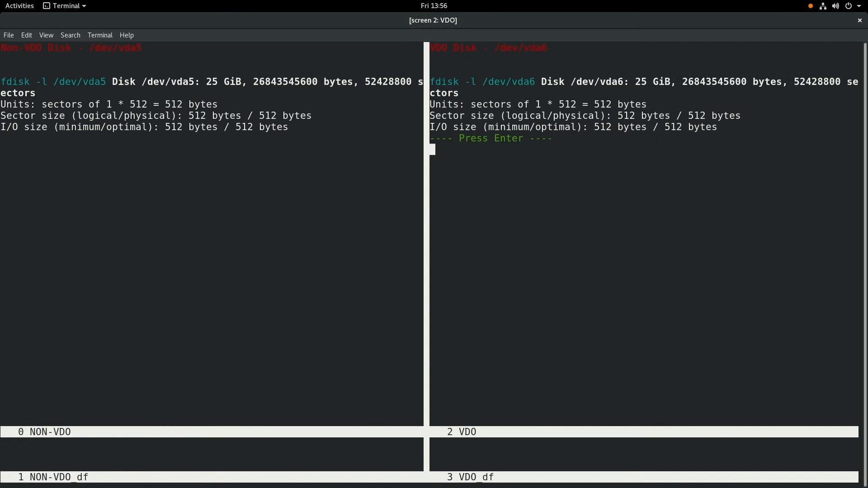
Highlight /dev/vda6 and its 25 GiB size, then run vdo create for vdodemo at 250G
double_click(115, 47)
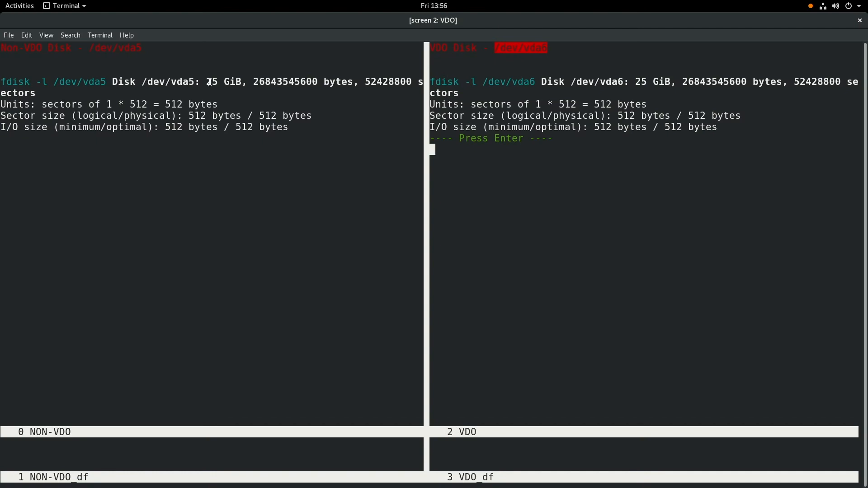
double_click(642, 82)
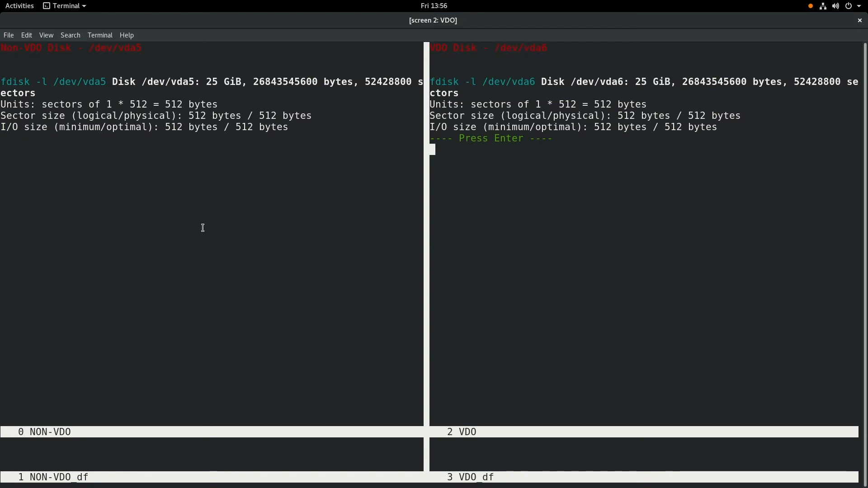
mouse_move(163, 261)
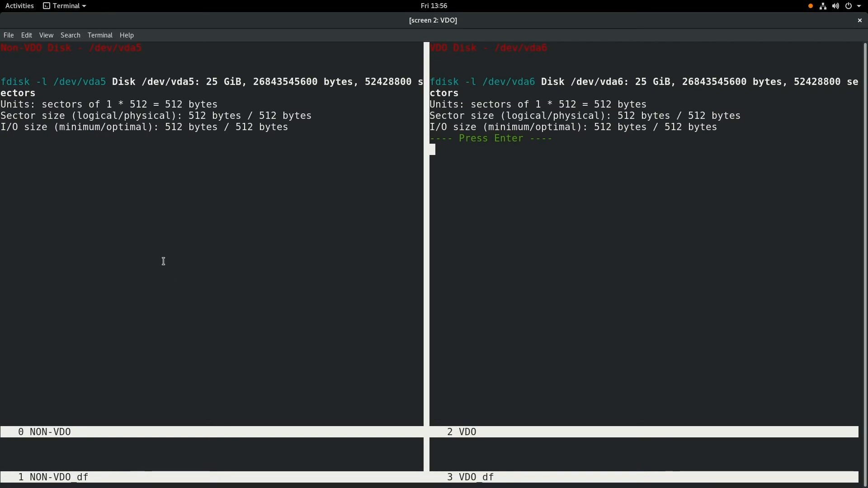
mouse_move(598, 262)
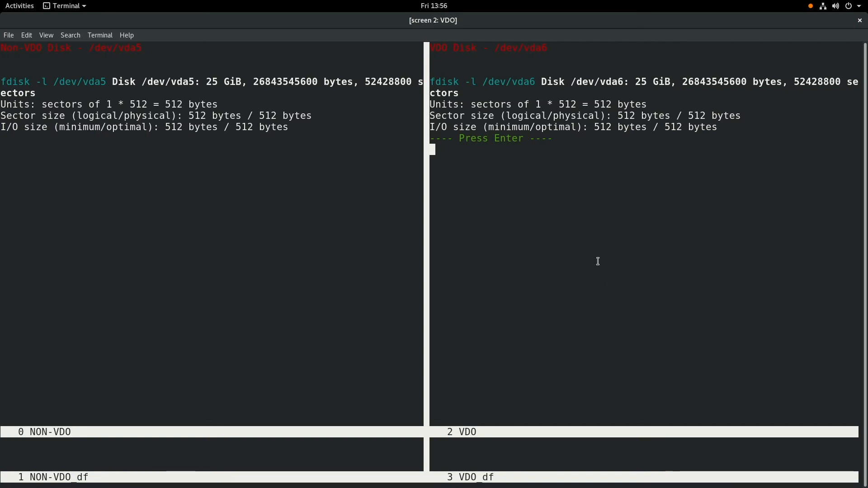
key(Return)
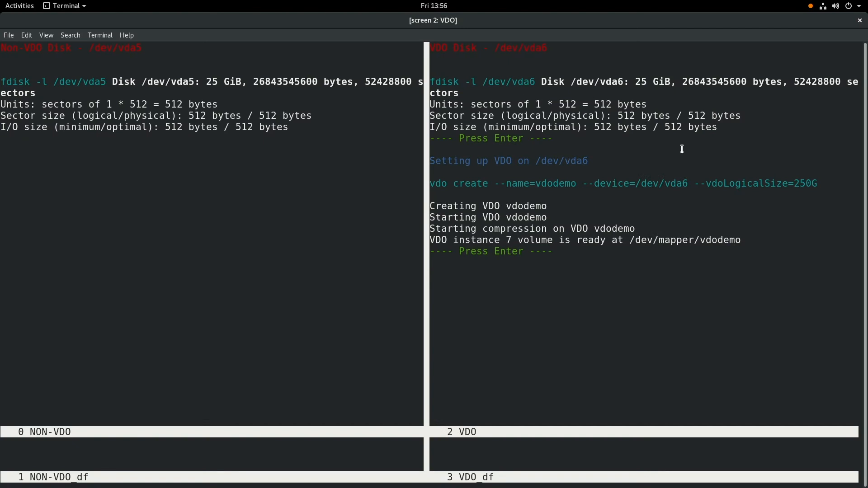
key(Return)
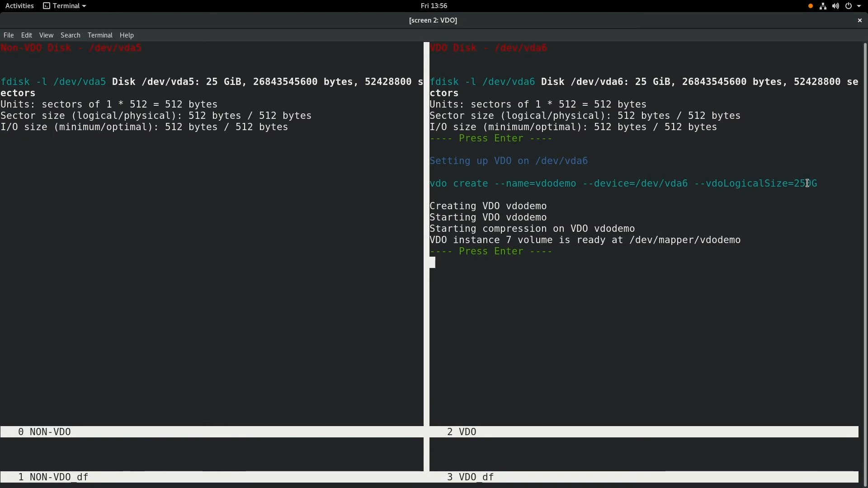
mouse_move(803, 206)
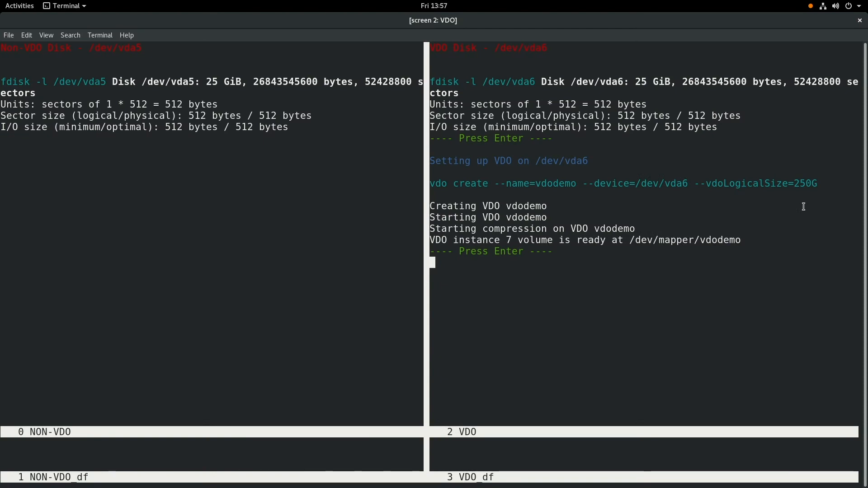
mouse_move(683, 255)
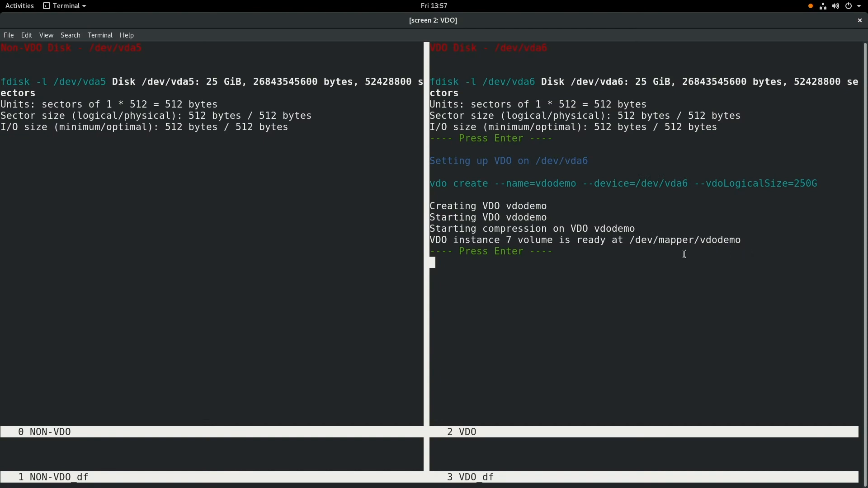
Run mkfs.xfs on both devices and mount them at /mnt/nonvdo (25G) and /mnt/vdo (250G)
key(Return)
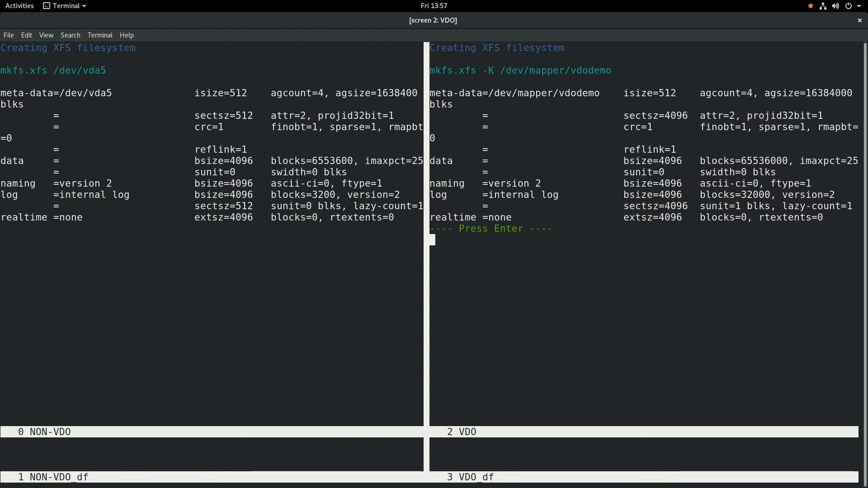
key(Enter)
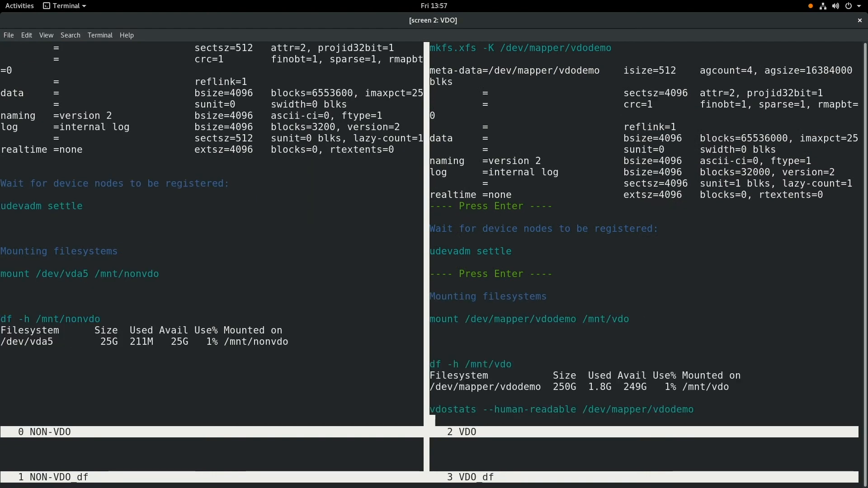
Run vdostats --human-readable on vdodemo and highlight the /mnt/nonvdo mount point
key(Return)
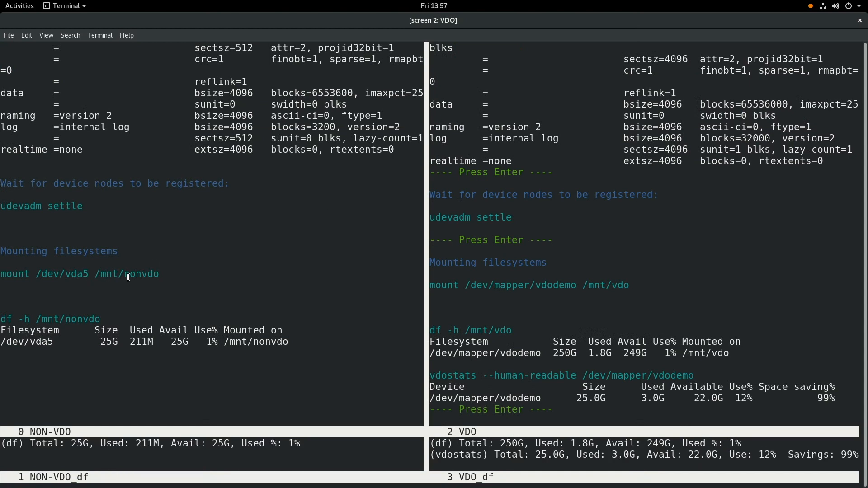
double_click(127, 274)
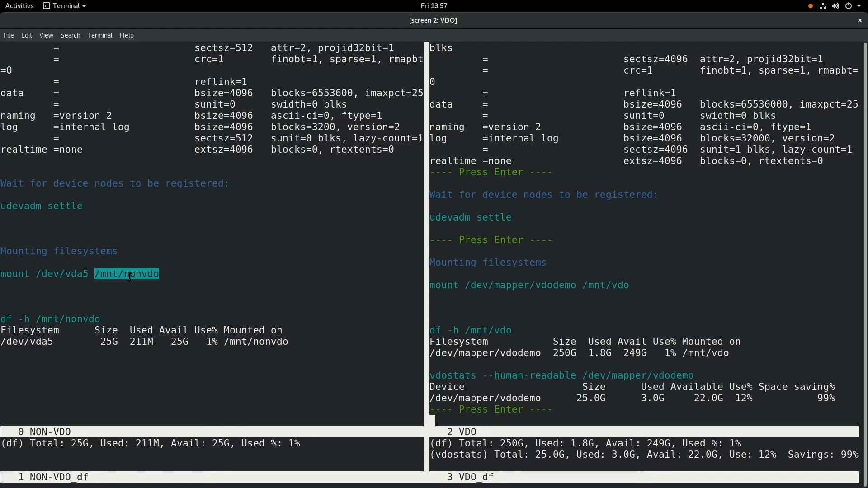
mouse_move(615, 285)
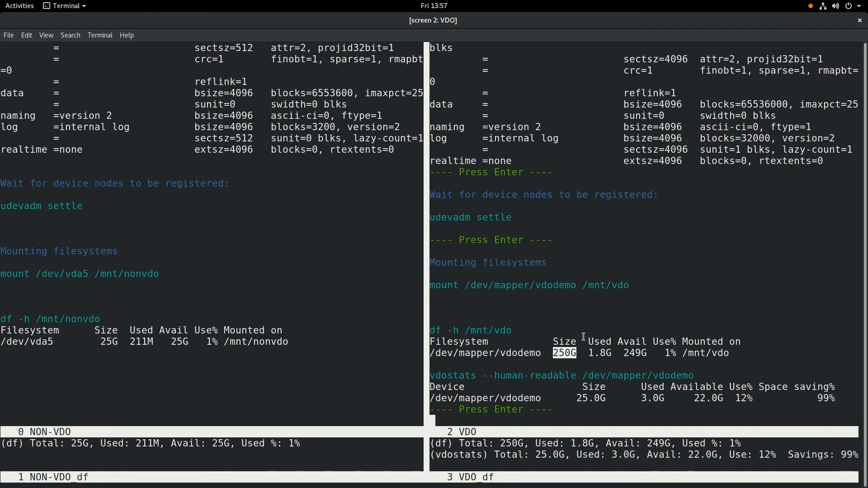
mouse_move(560, 315)
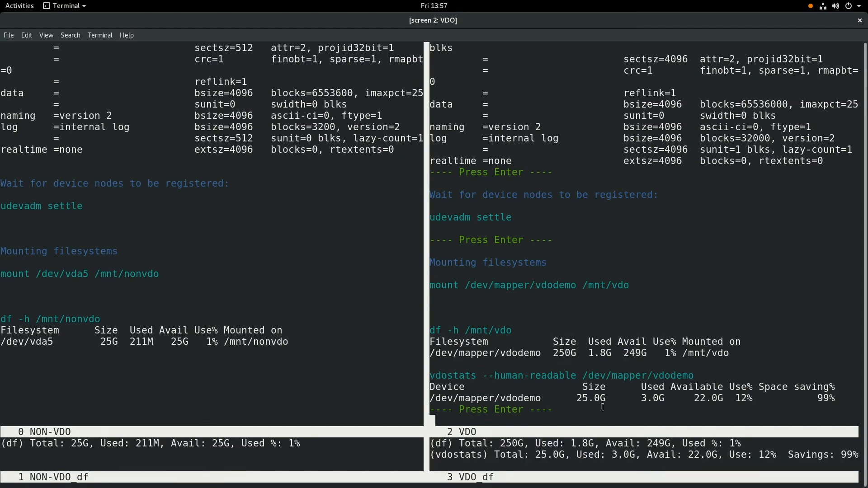
mouse_move(657, 401)
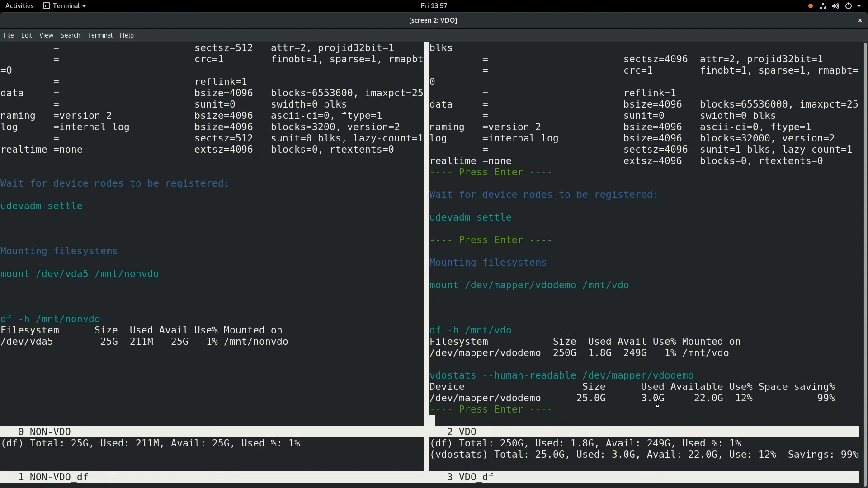
mouse_move(656, 409)
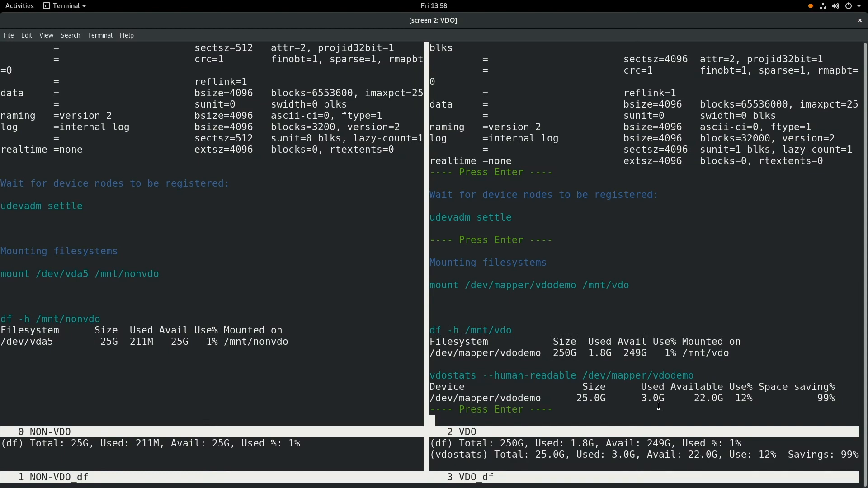
mouse_move(713, 411)
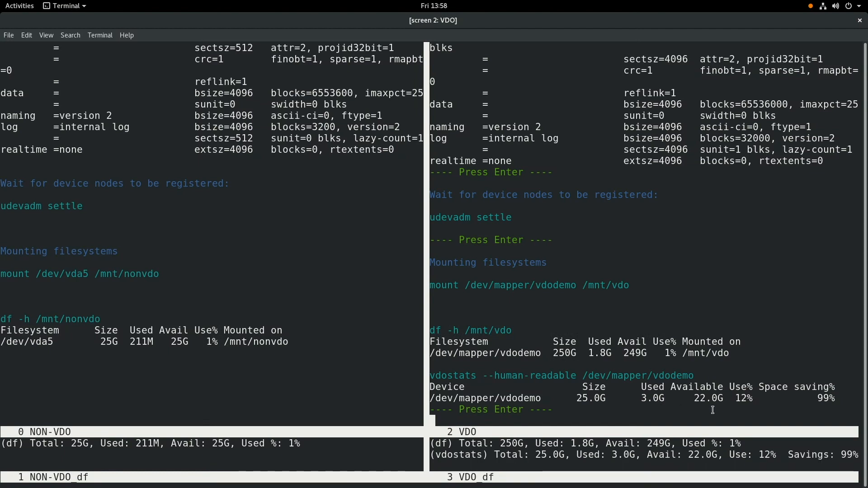
mouse_move(751, 408)
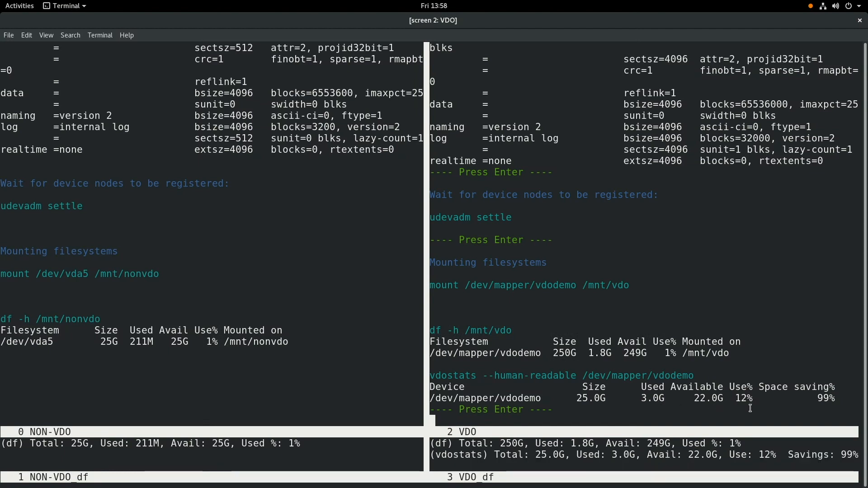
mouse_move(743, 412)
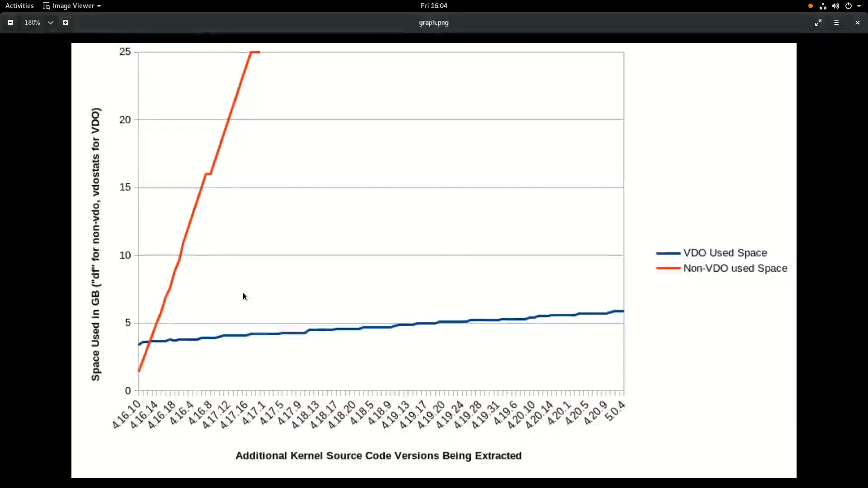
mouse_move(5, 478)
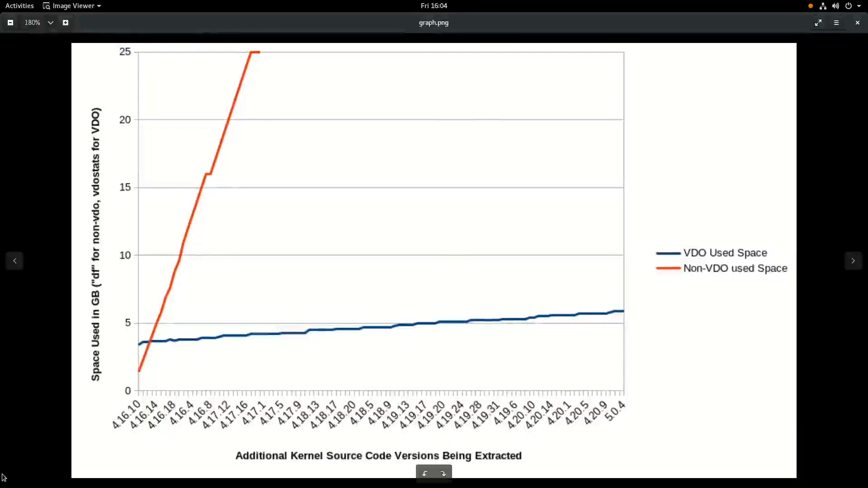